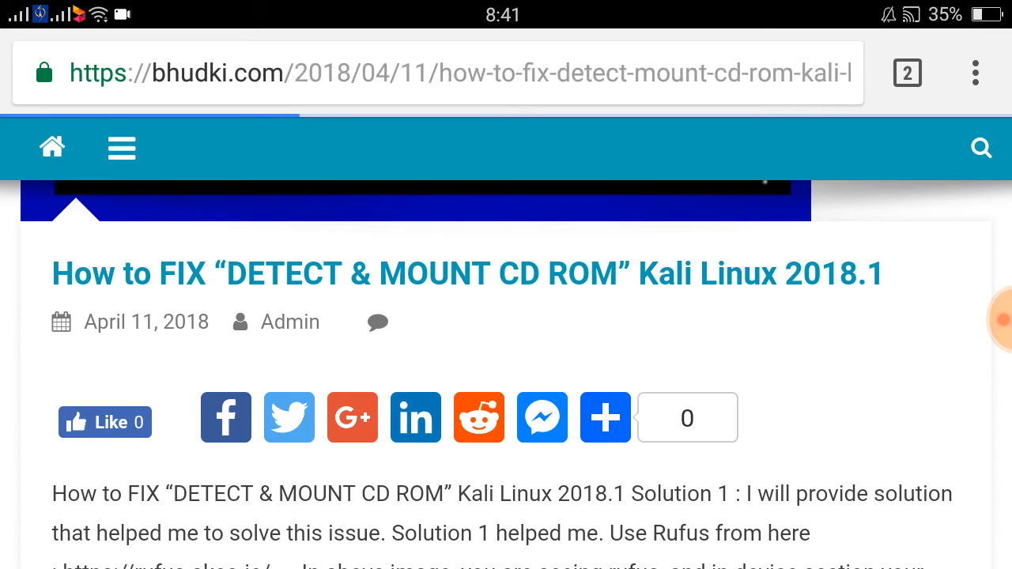
# Scroll past the post's header image and title down to Solution 1's Rufus download link
pyautogui.scroll(3)
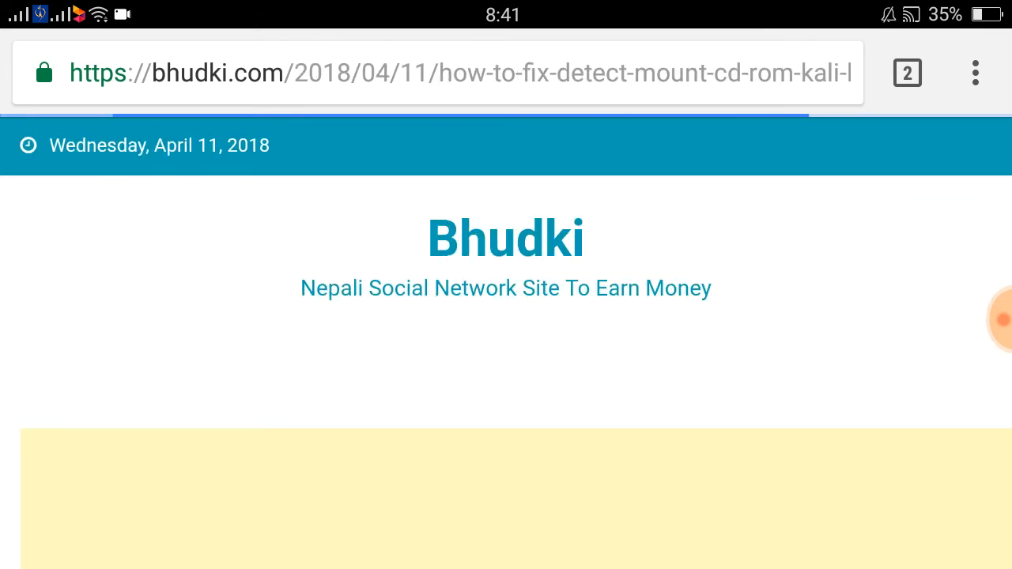
pyautogui.scroll(-3)
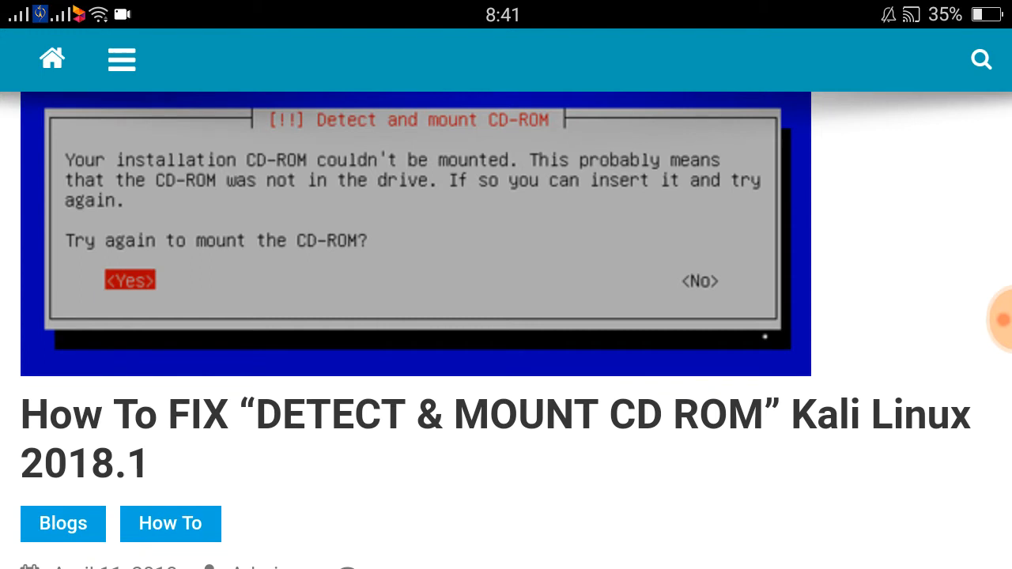
pyautogui.scroll(-3)
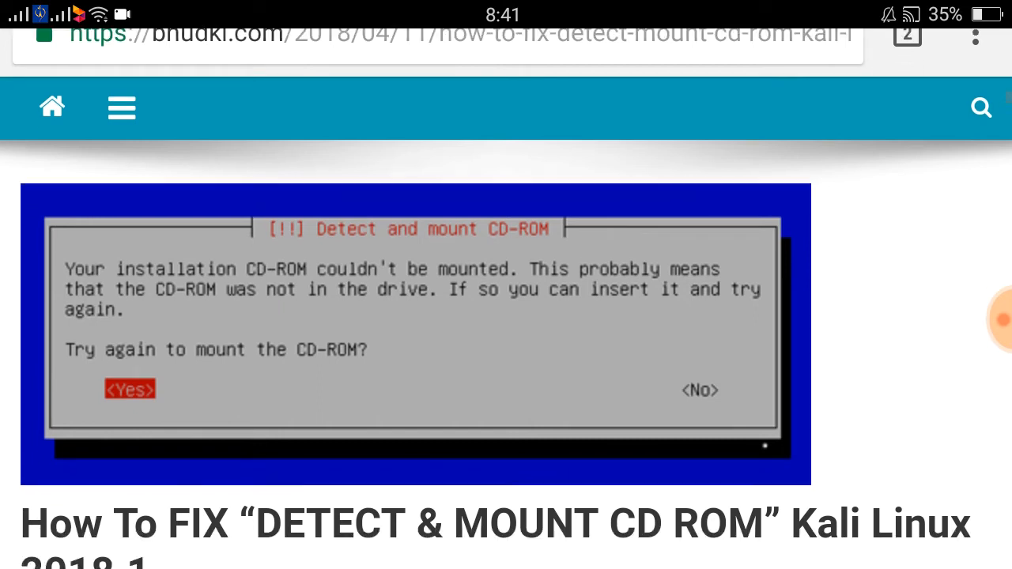
pyautogui.scroll(-3)
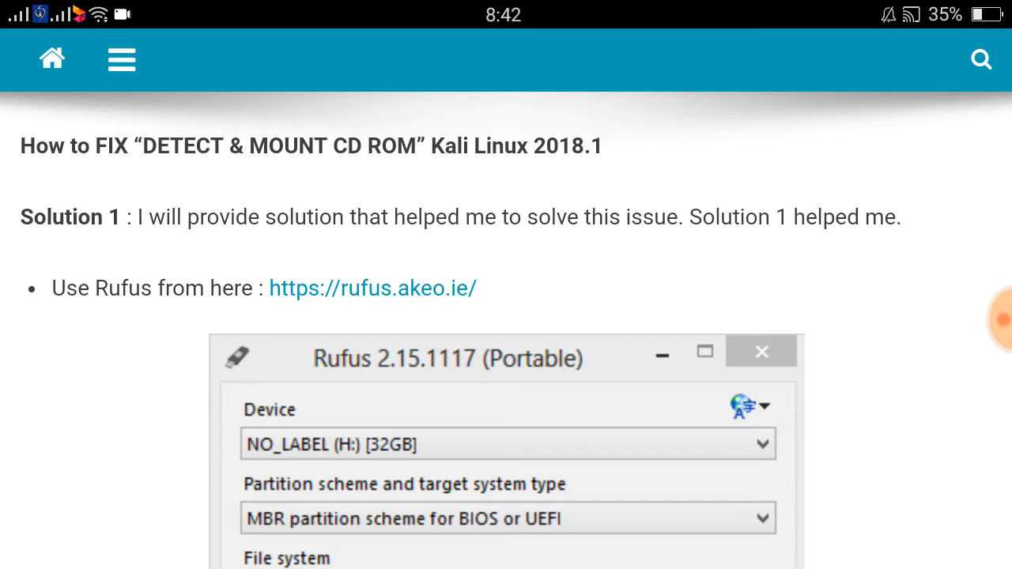
# Scroll through the Rufus settings screenshots for the Kali Live USB
pyautogui.scroll(-3)
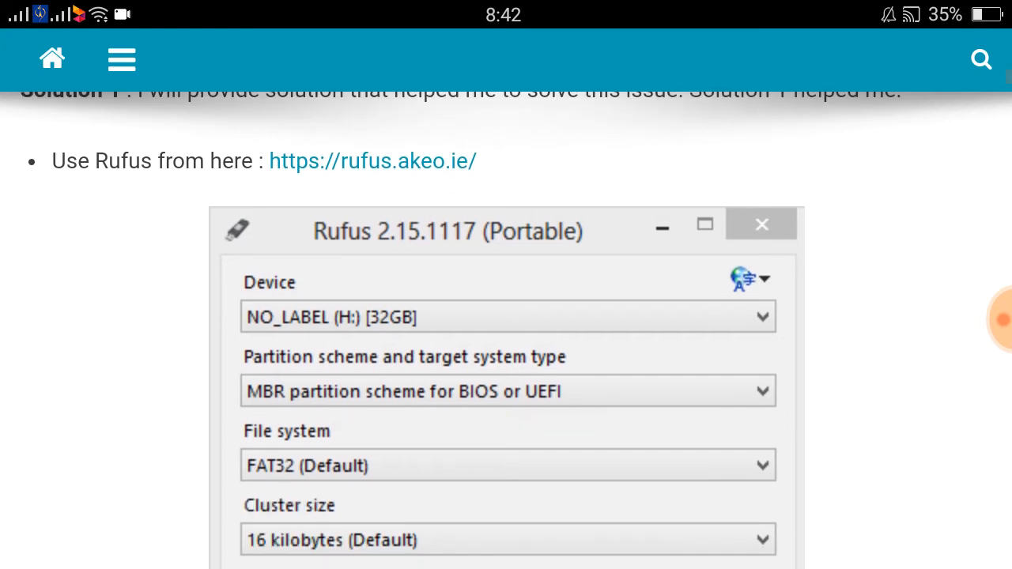
pyautogui.scroll(-3)
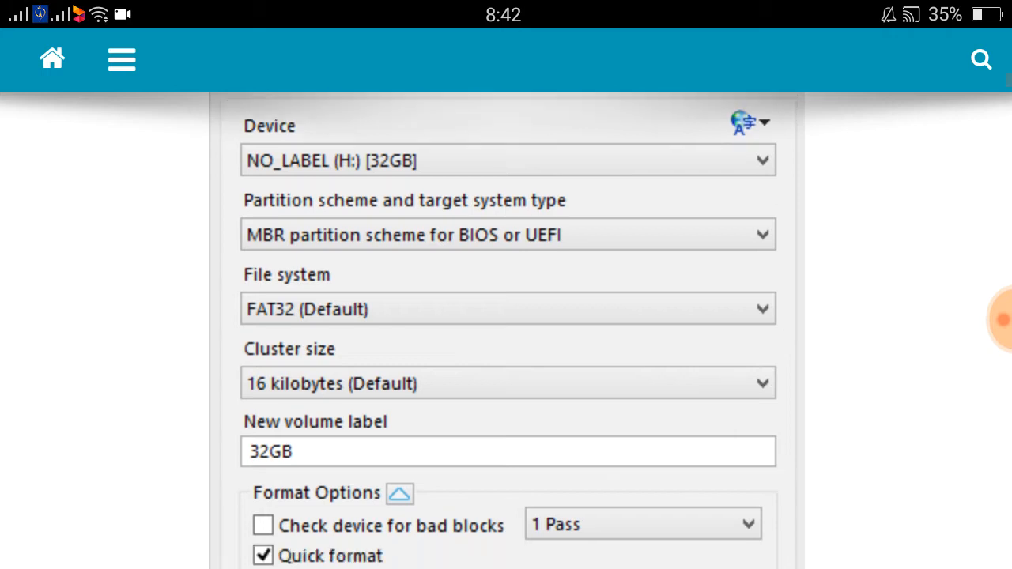
pyautogui.scroll(-3)
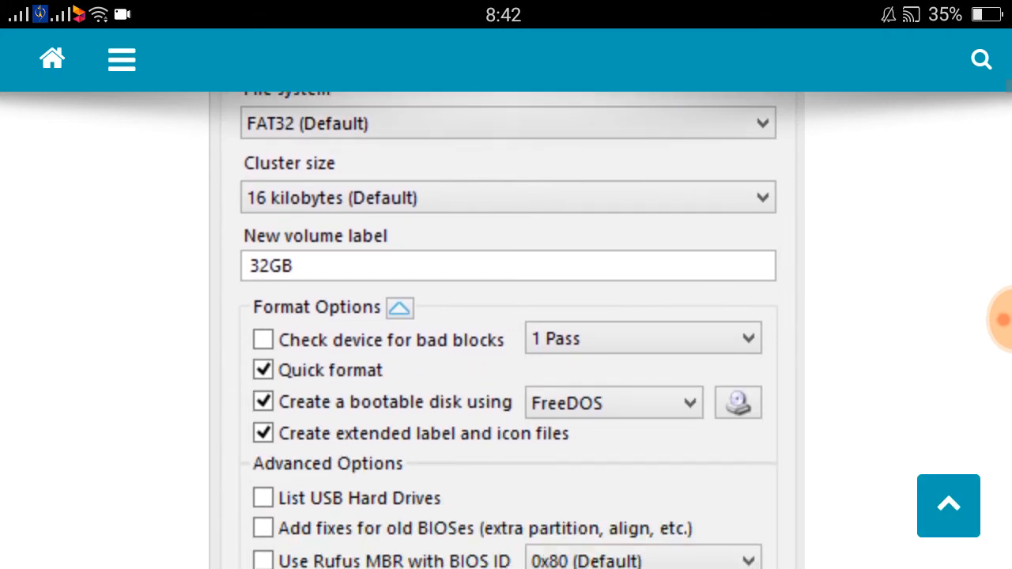
pyautogui.scroll(-3)
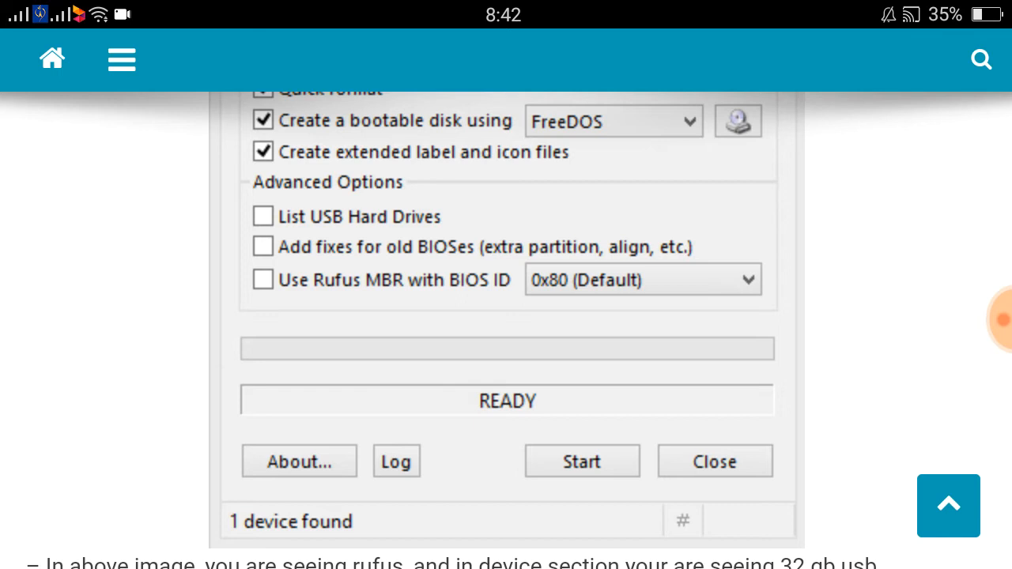
pyautogui.scroll(-3)
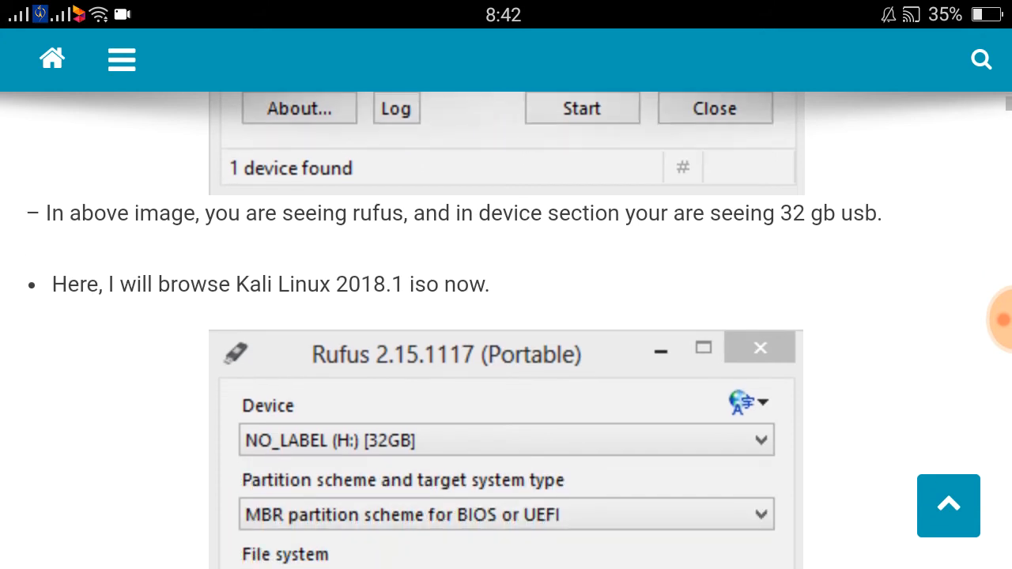
# Continue to the 'USING IMAGE' Kali 2018.1 amd64 note and the ISOHybrid DD Image mode dialog
pyautogui.scroll(-3)
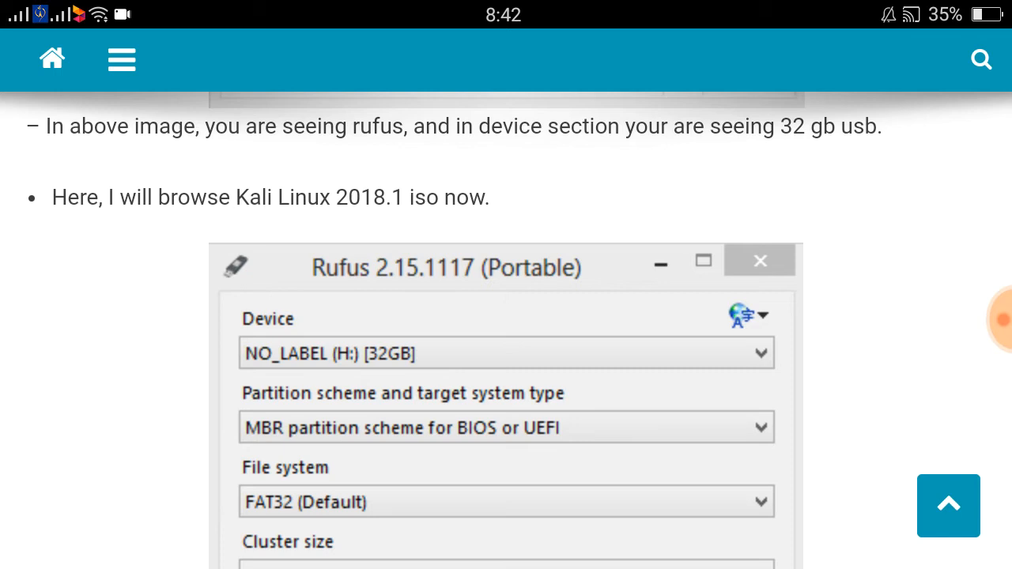
pyautogui.scroll(-3)
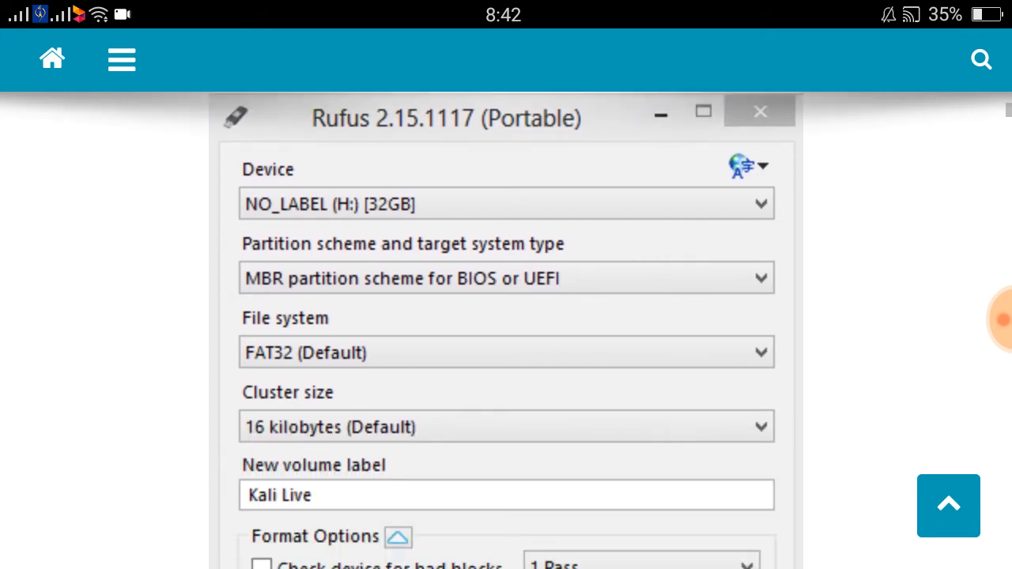
pyautogui.scroll(-3)
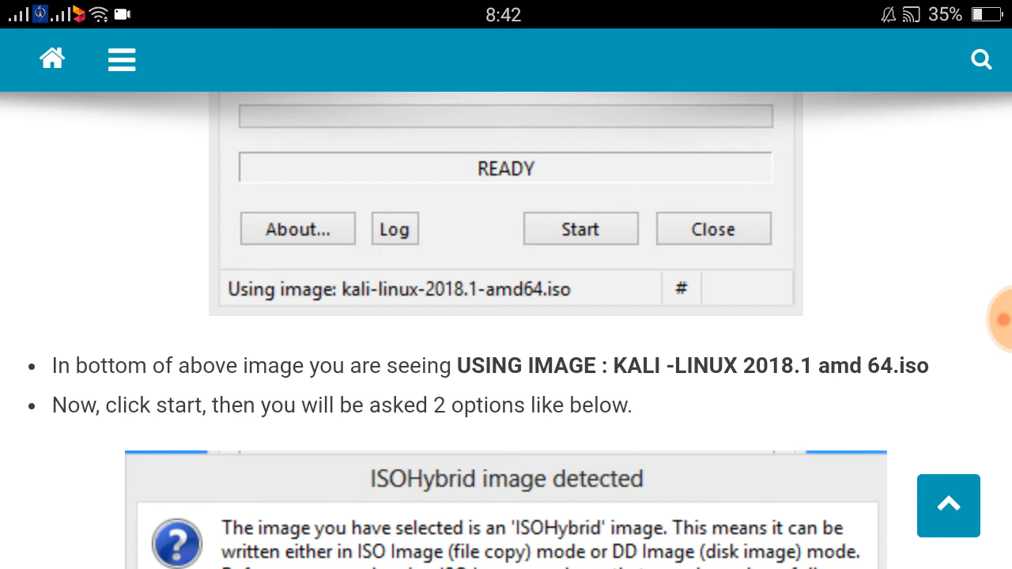
pyautogui.scroll(-3)
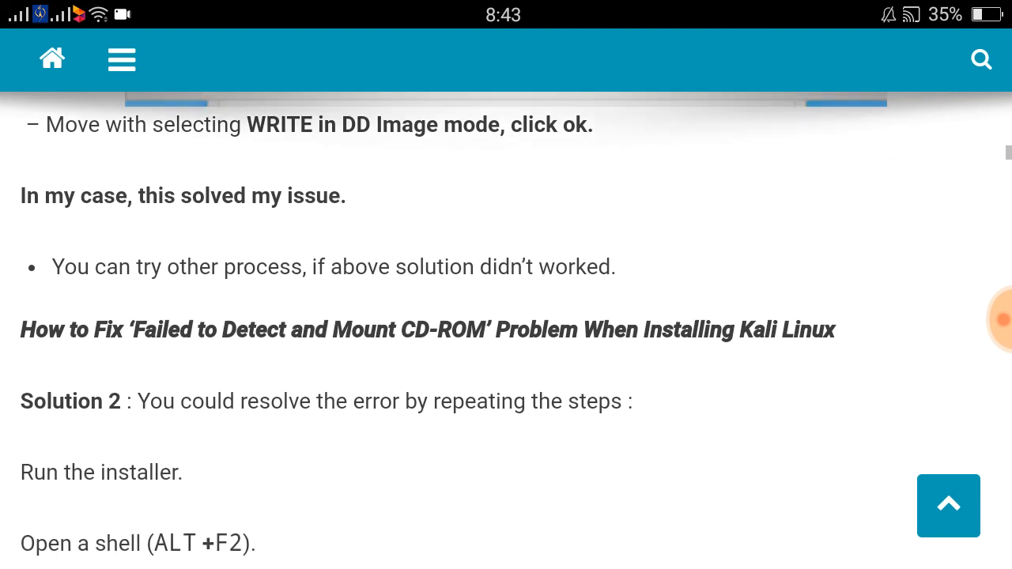
# Scroll Solution 2 to the mkdir /cdrom step, BIOS note and mount -t vfat command
pyautogui.scroll(-3)
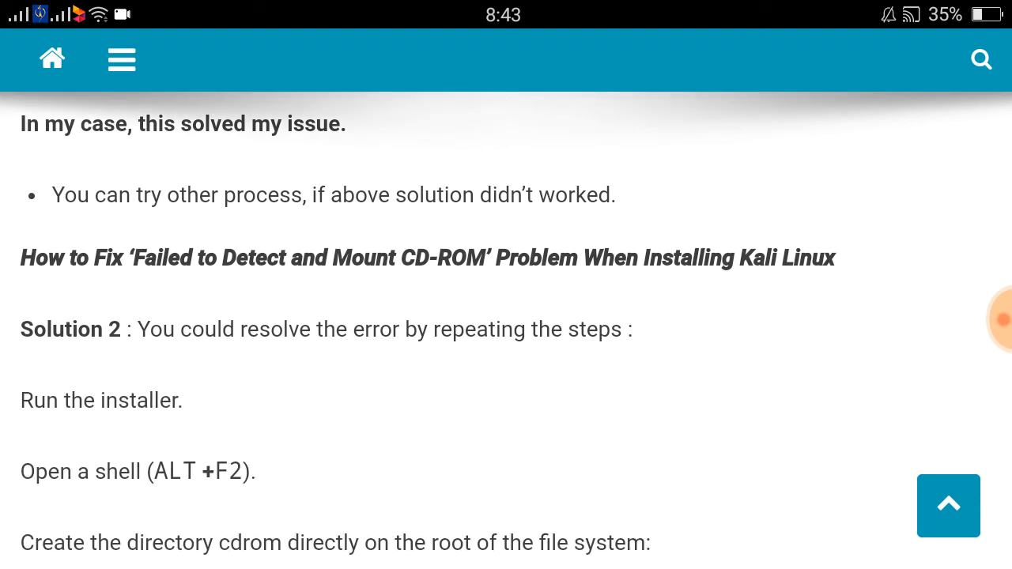
pyautogui.scroll(-3)
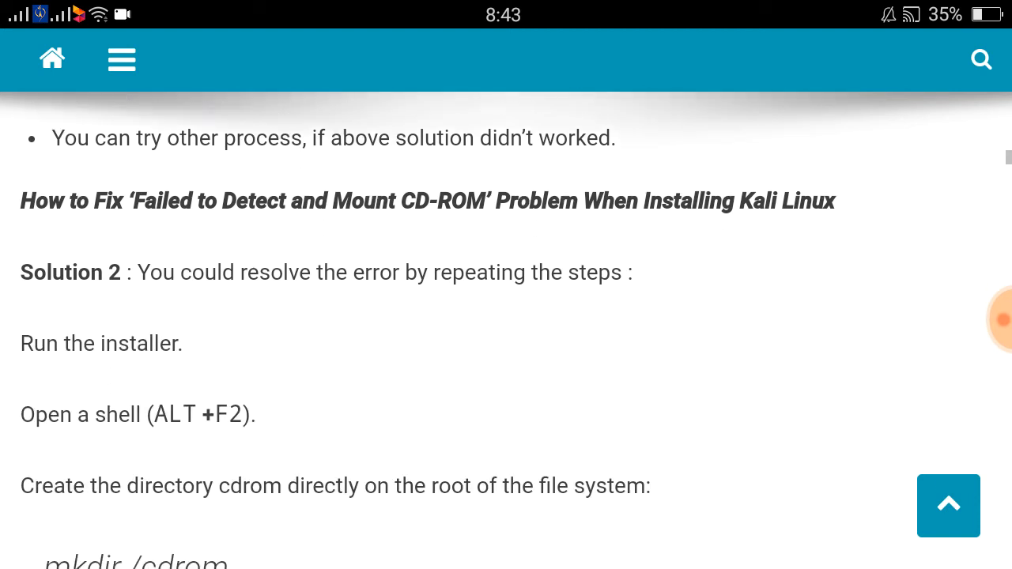
pyautogui.scroll(-3)
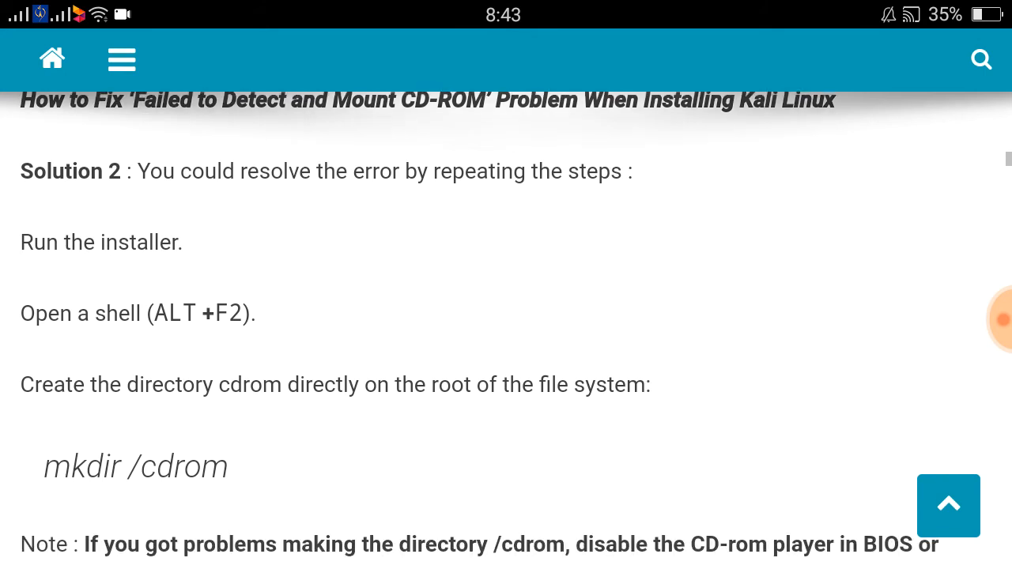
pyautogui.scroll(-3)
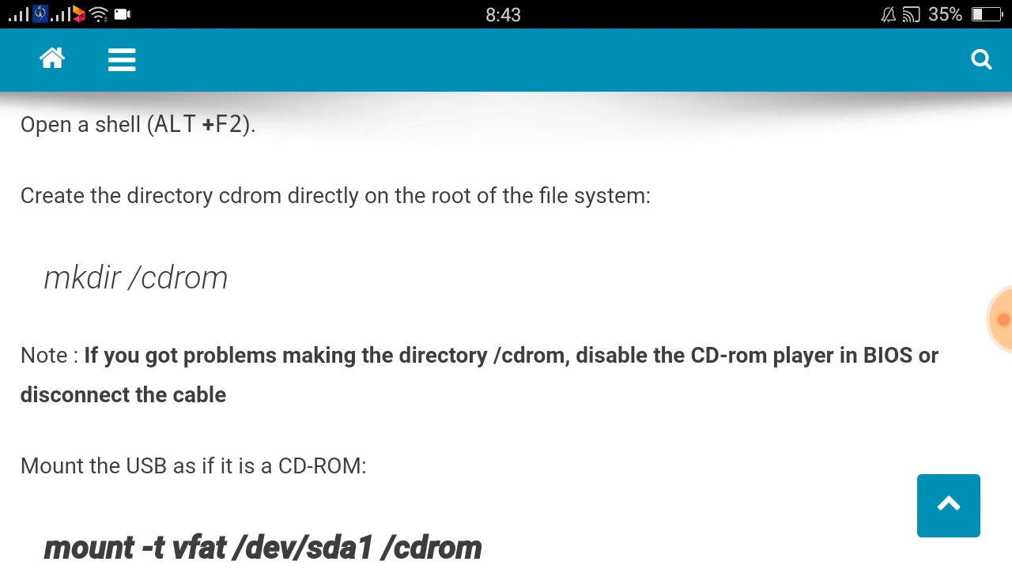
# Scroll to the blkid tip, the cd and ls check of /cdrom, and the Ubuntu and Debian source links
pyautogui.scroll(-3)
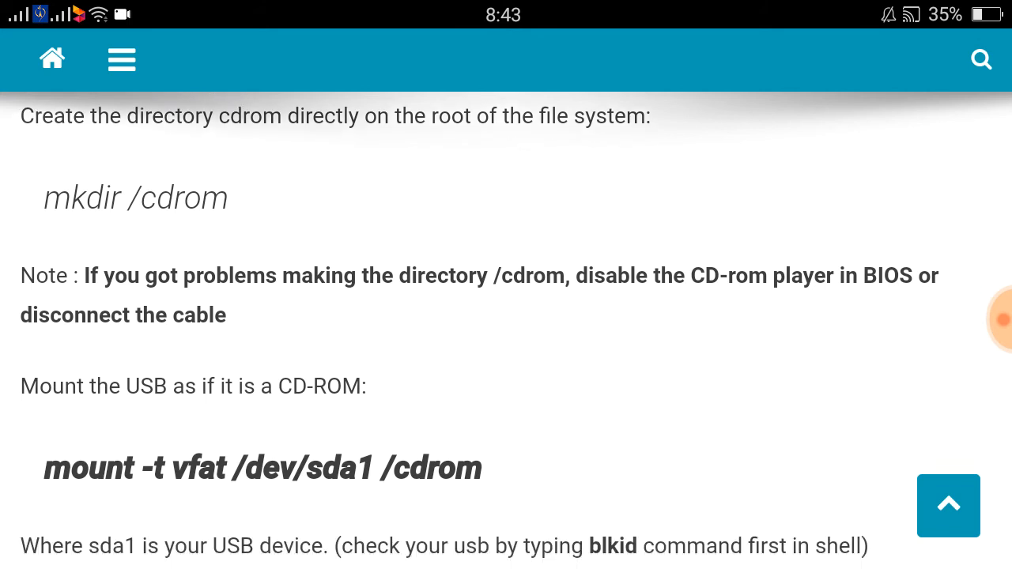
pyautogui.scroll(-3)
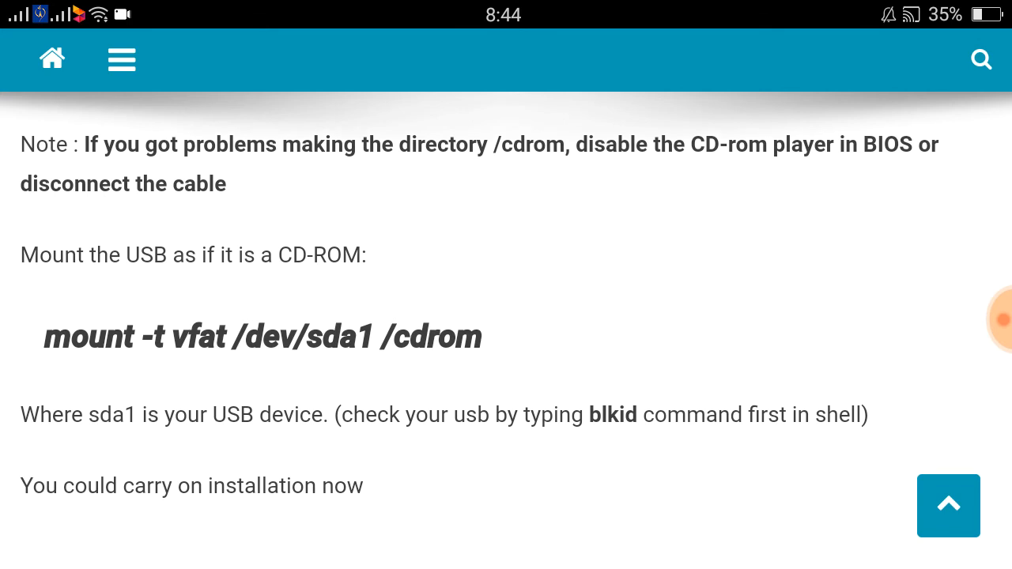
pyautogui.scroll(-3)
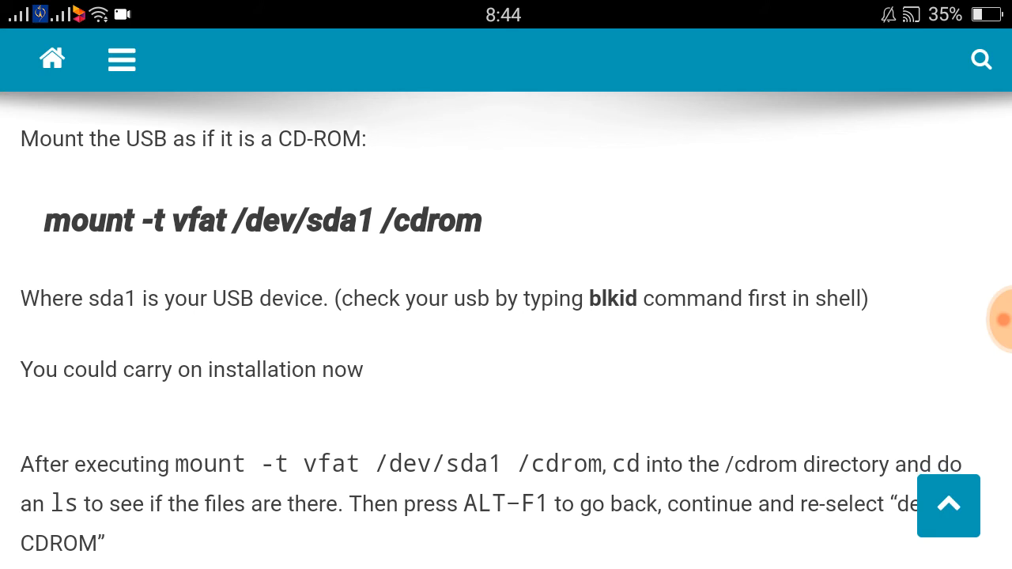
pyautogui.doubleClick(662, 434)
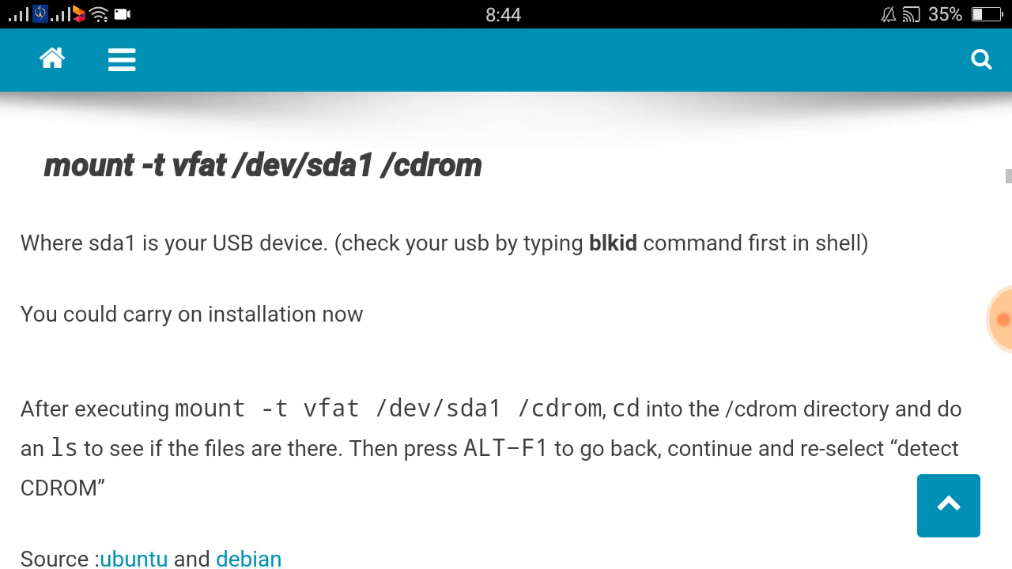
# Reach the end of the post, then move back to Rufus's ISOHybrid prompt with DD Image mode
pyautogui.scroll(-3)
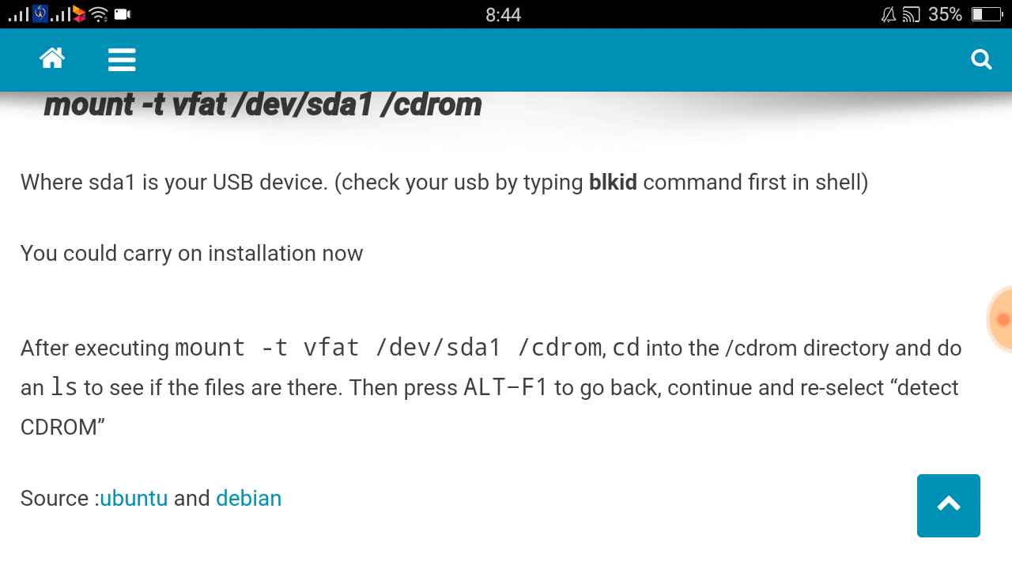
pyautogui.scroll(-3)
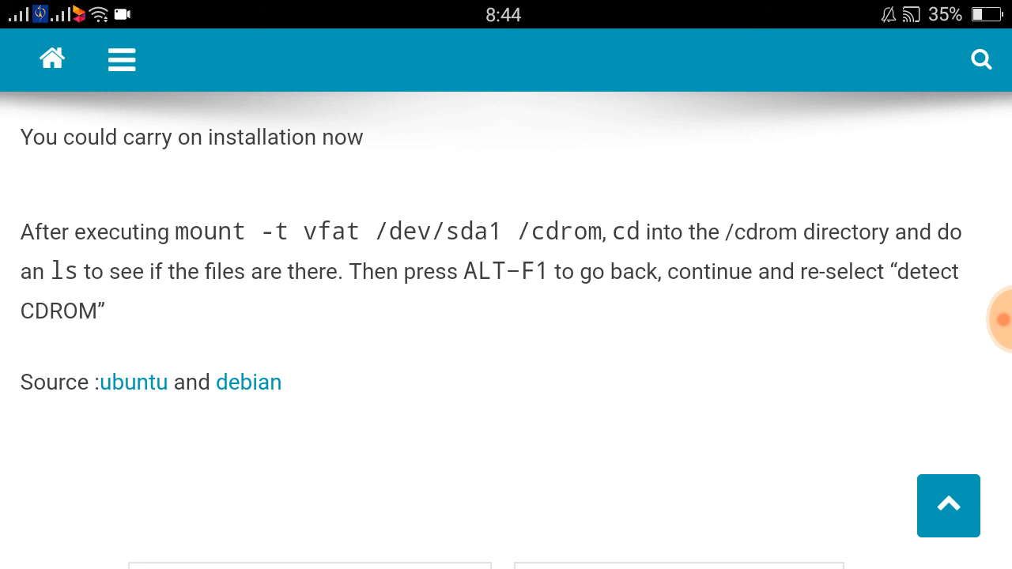
pyautogui.scroll(-3)
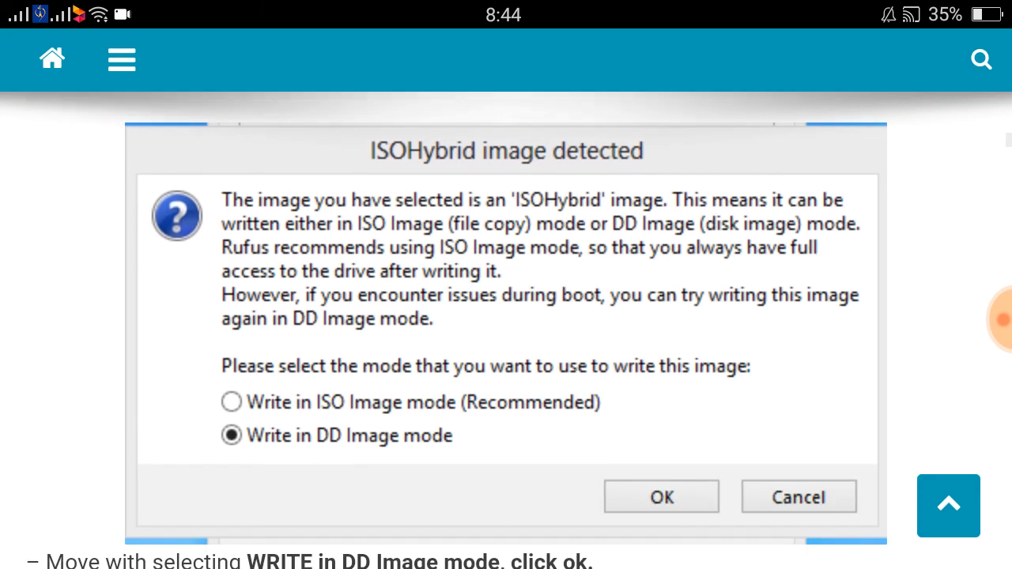
# Scroll back to the first Rufus screenshot showing READY with the 32 GB USB device found
pyautogui.click(661, 497)
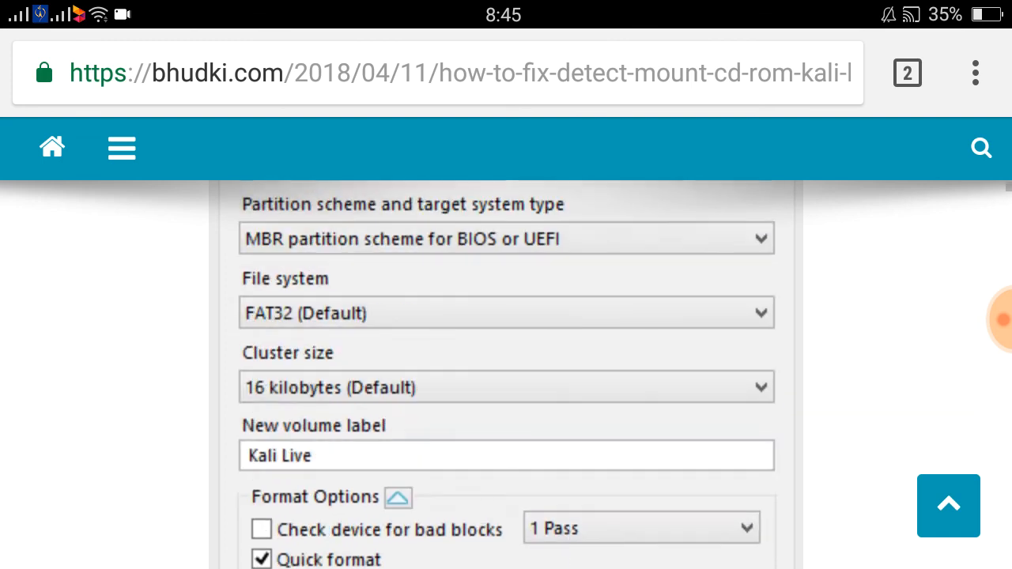
pyautogui.scroll(-3)
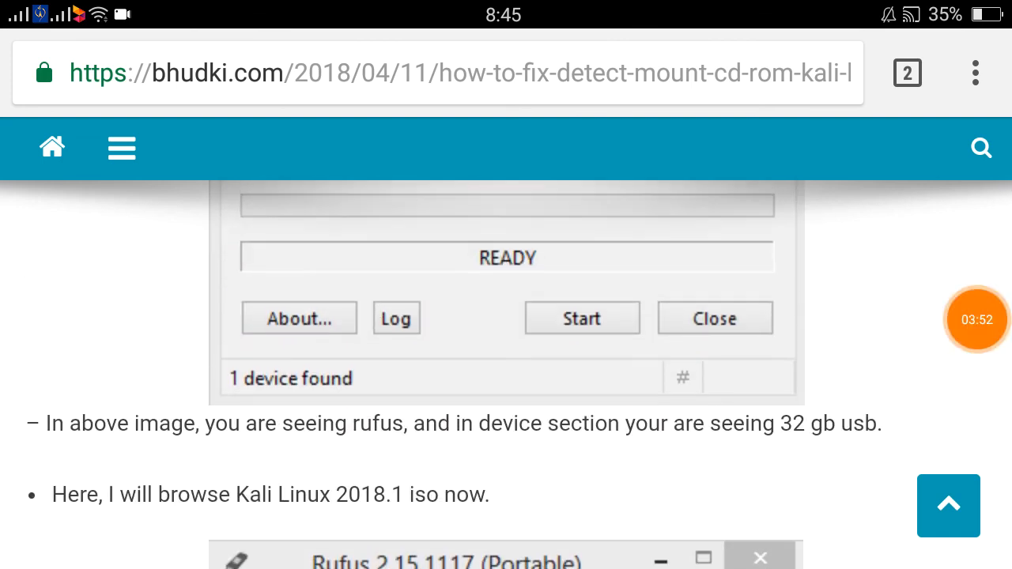